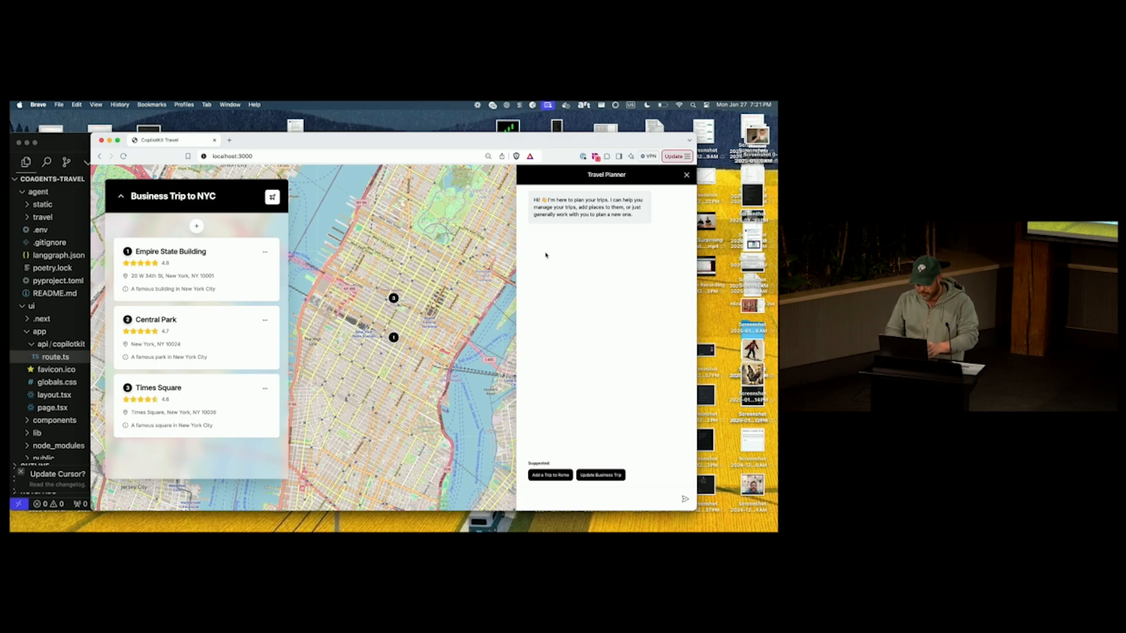
# - Begin a 'plan a trip' message in the travel planner chat
pyautogui.click(603, 498)
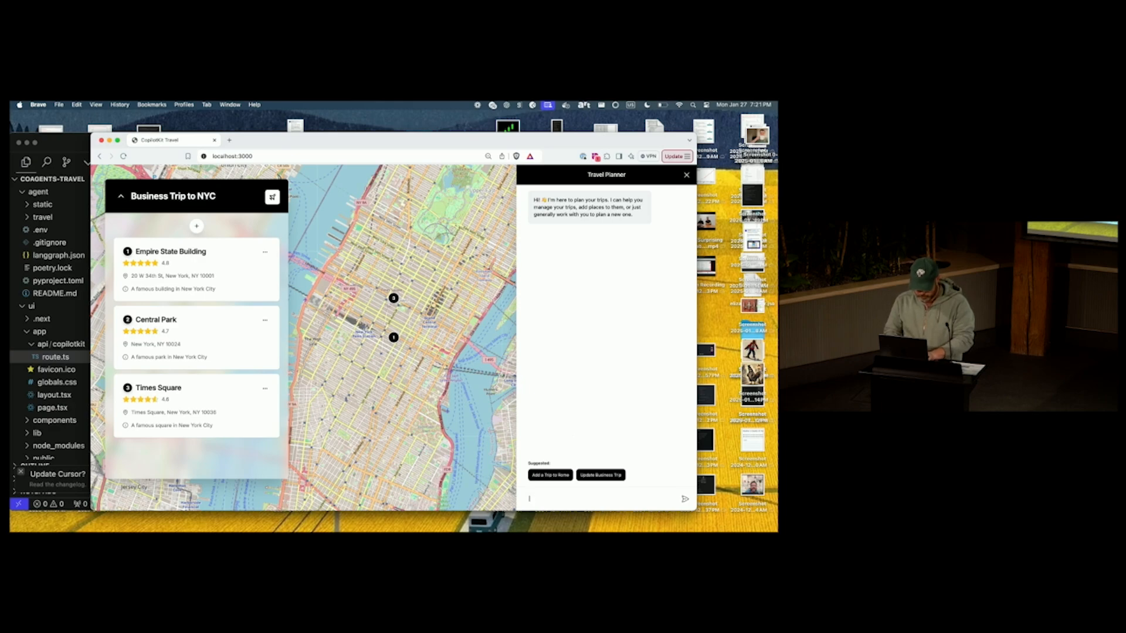
pyautogui.write('plan a trip')
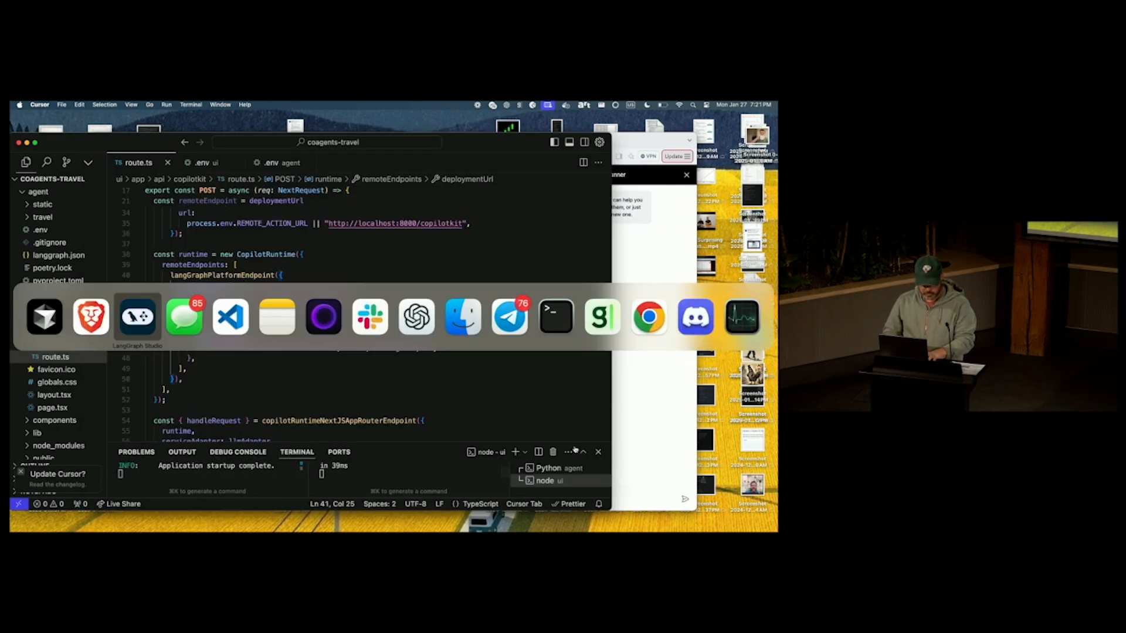
# - Load the recent 'agent' project showing the travel graph and copy the studio's localhost address
pyautogui.click(136, 315)
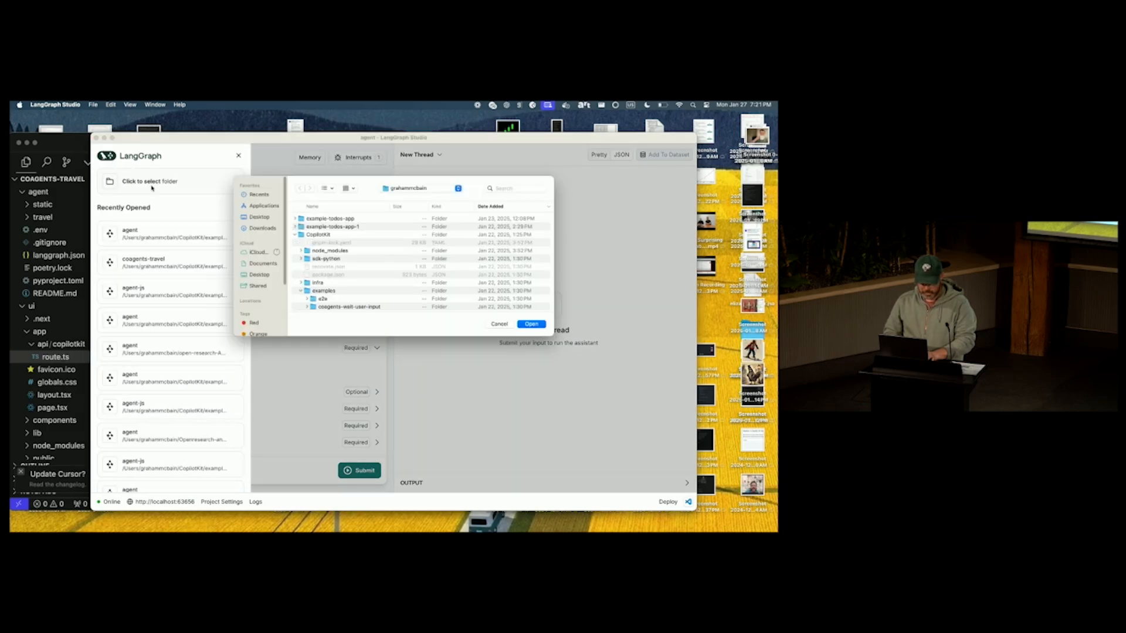
pyautogui.click(498, 323)
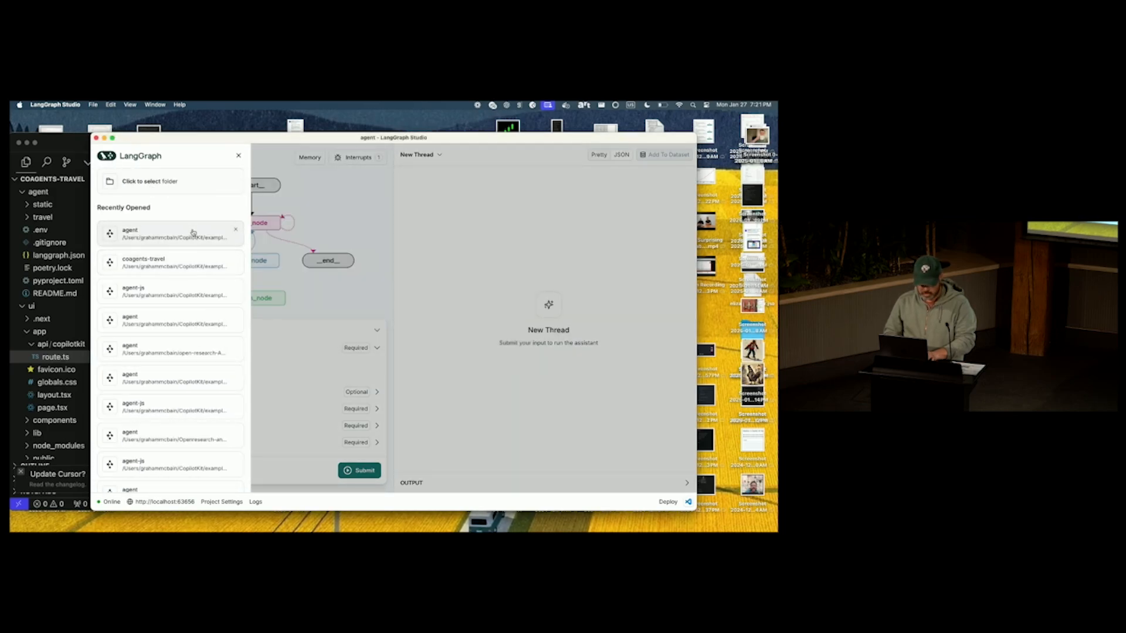
pyautogui.click(169, 233)
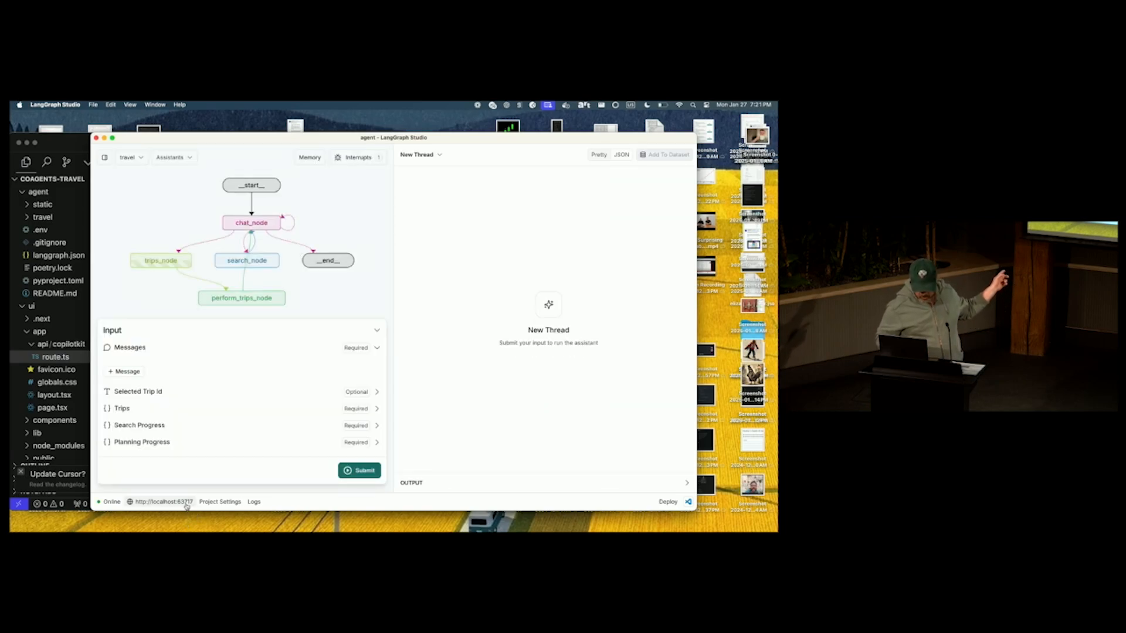
pyautogui.click(163, 501)
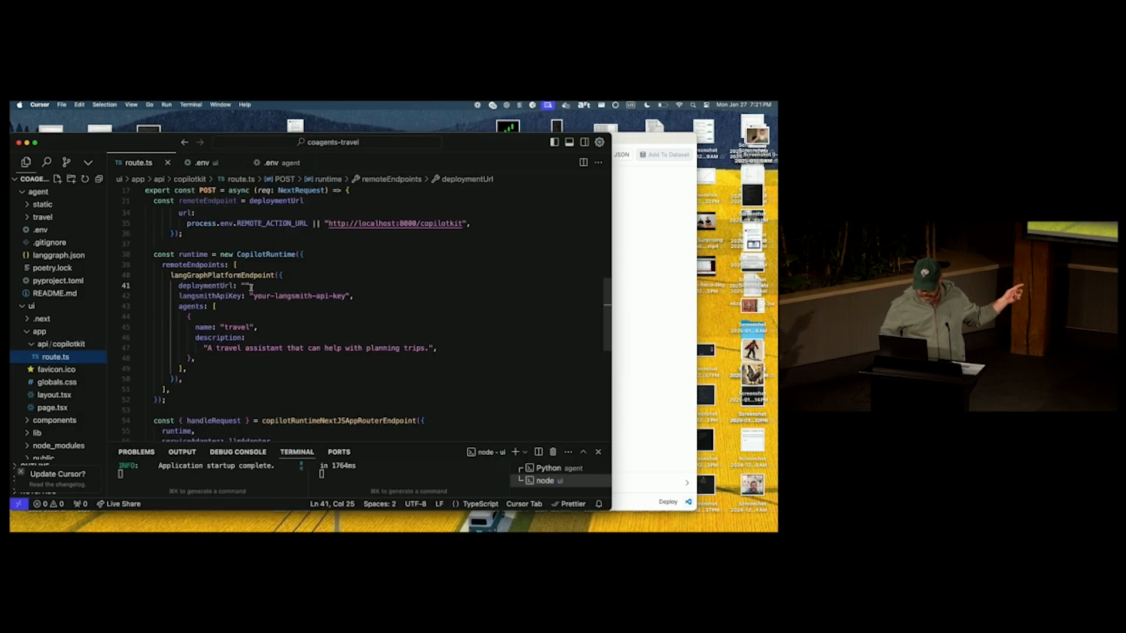
pyautogui.write('http://localhost:63717')
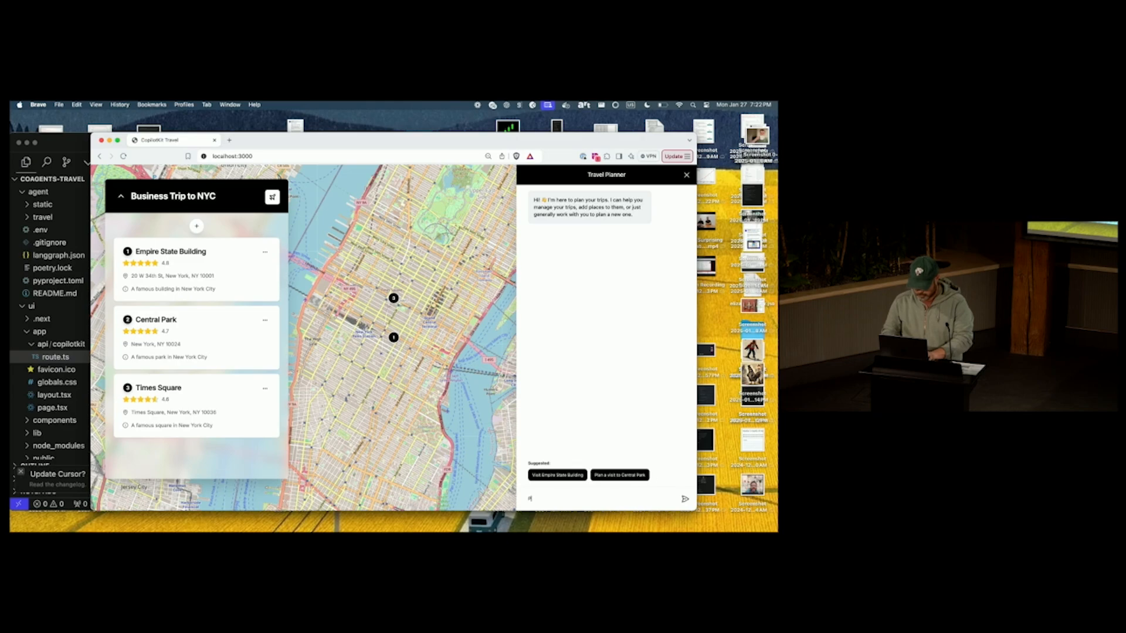
# - Ask the planner chat to 'Plan a trip to' Tokyo
pyautogui.write('Plan a trip to')
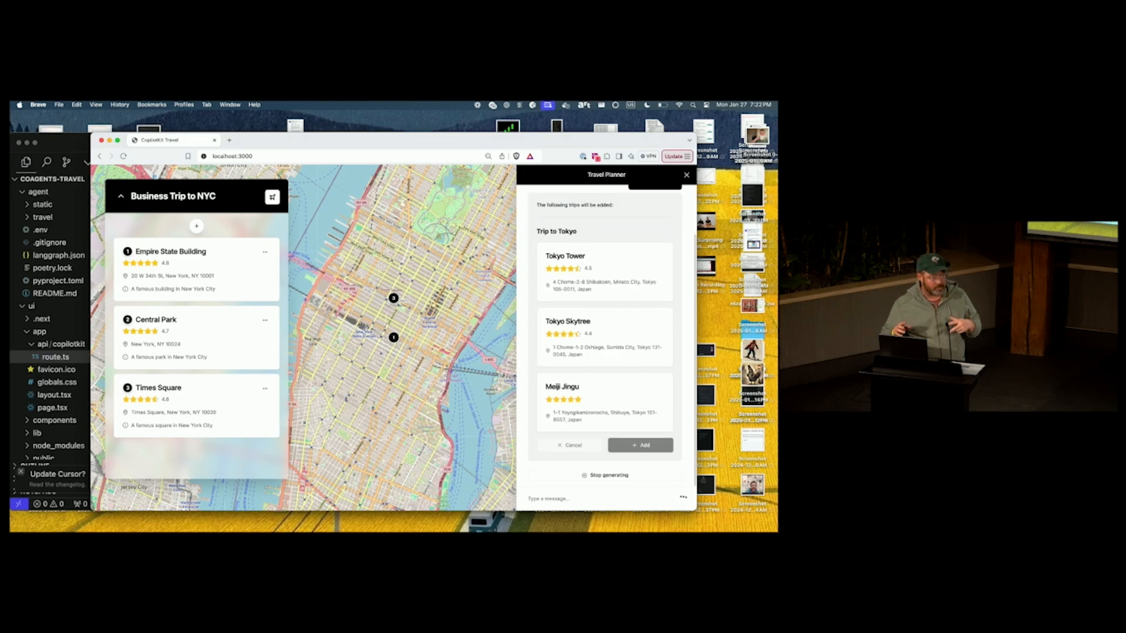
# - Review the proposed Tokyo attractions and add the trip with all of them
pyautogui.scroll(-3)
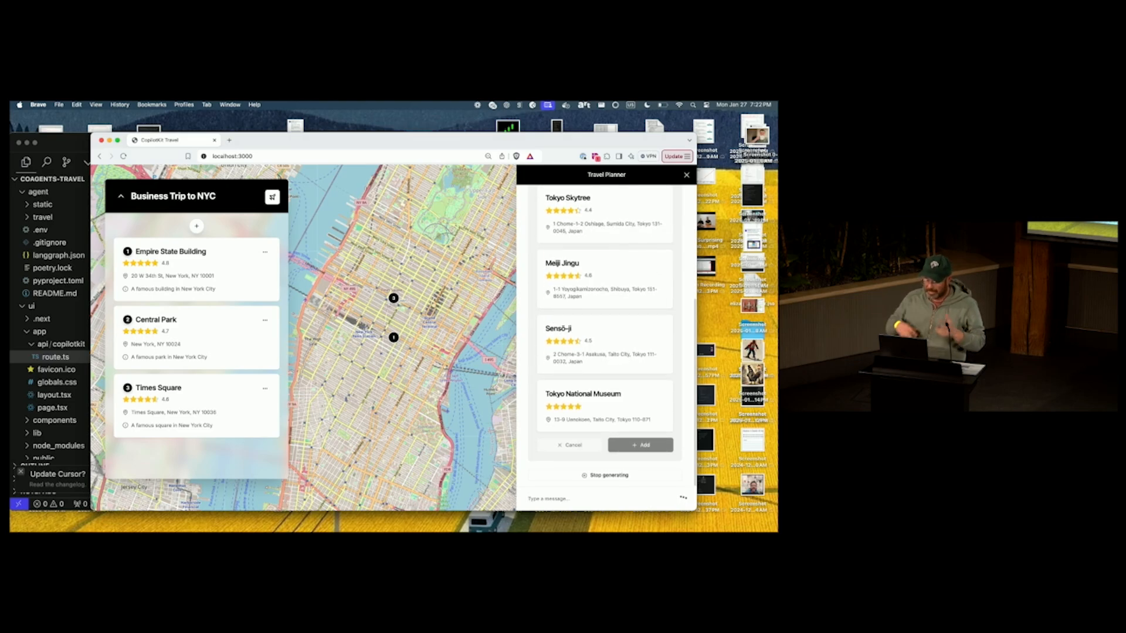
pyautogui.scroll(-3)
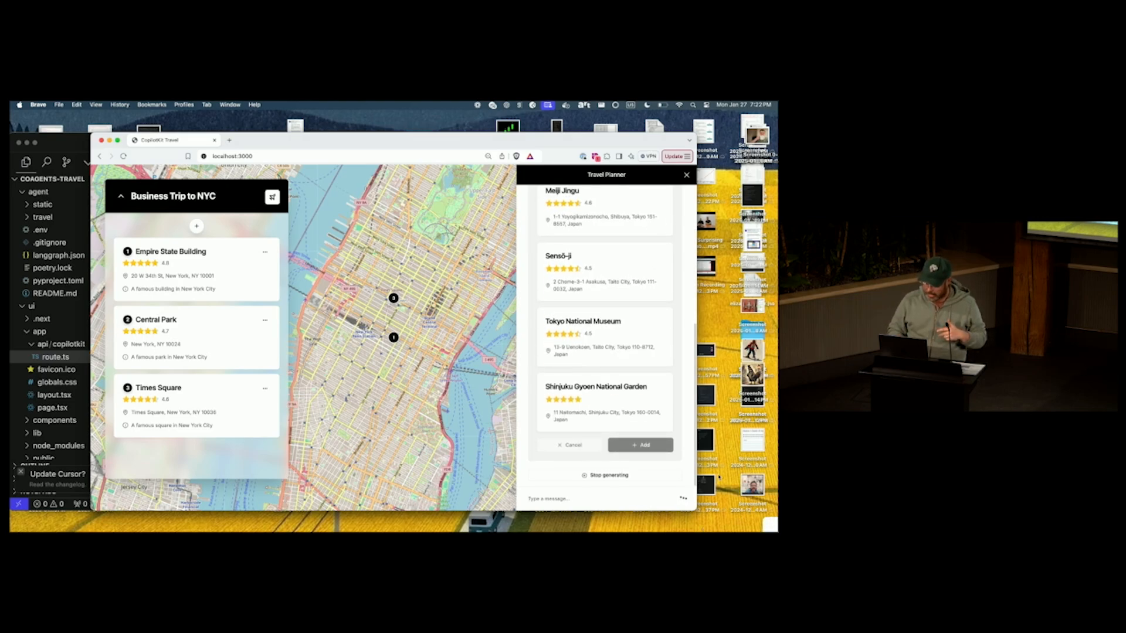
pyautogui.scroll(-3)
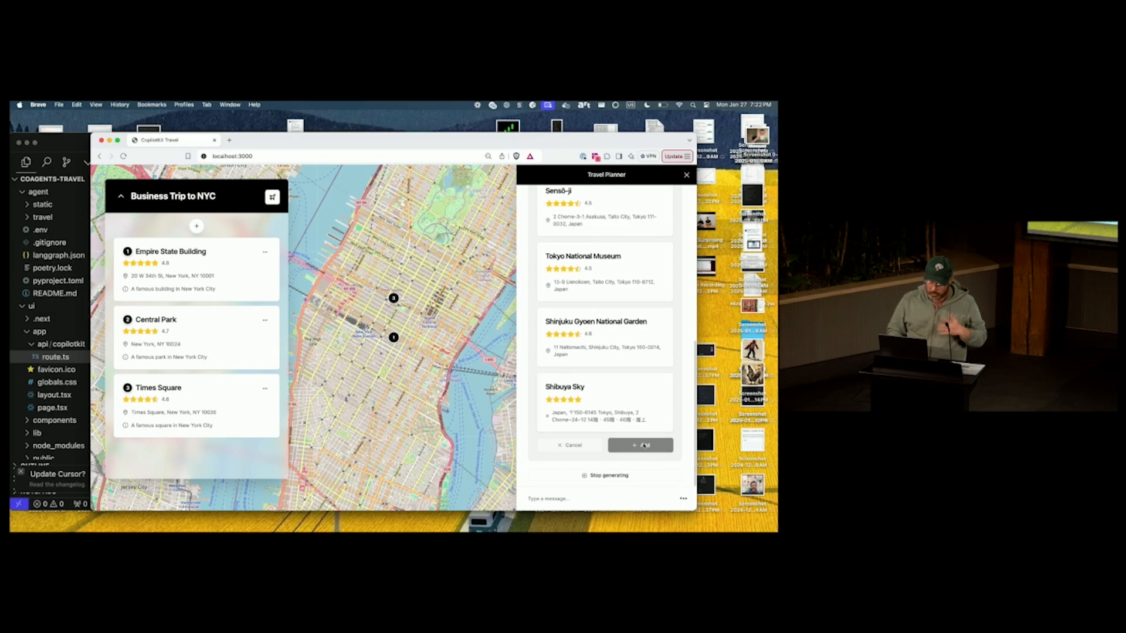
pyautogui.scroll(-3)
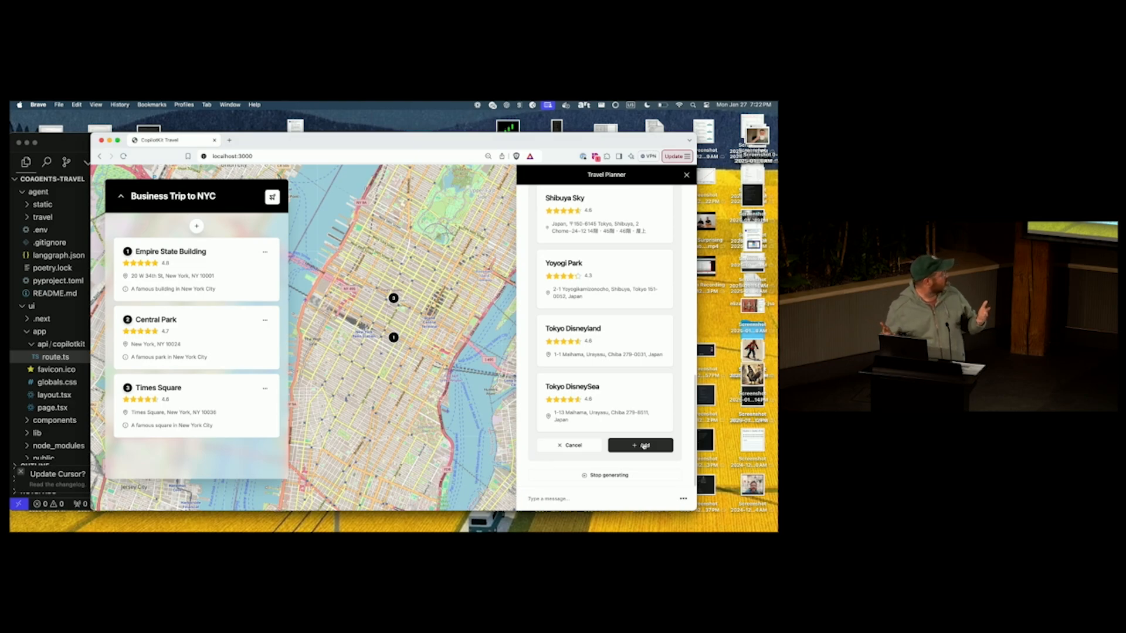
pyautogui.click(639, 445)
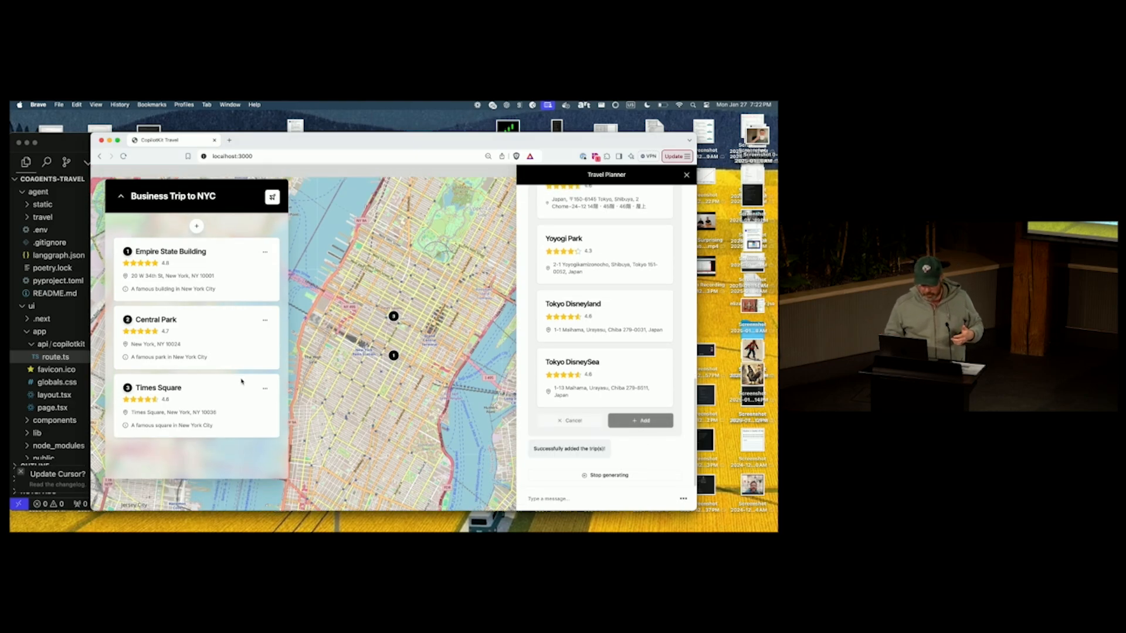